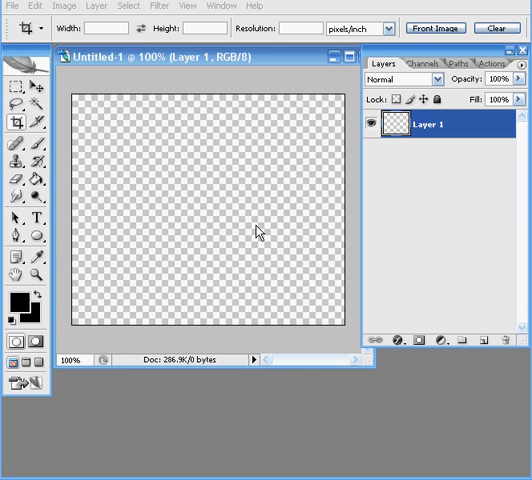
Step: Browse the Images folder in the Open dialog as thumbnails to find the stormtrooper photo
click(12, 4)
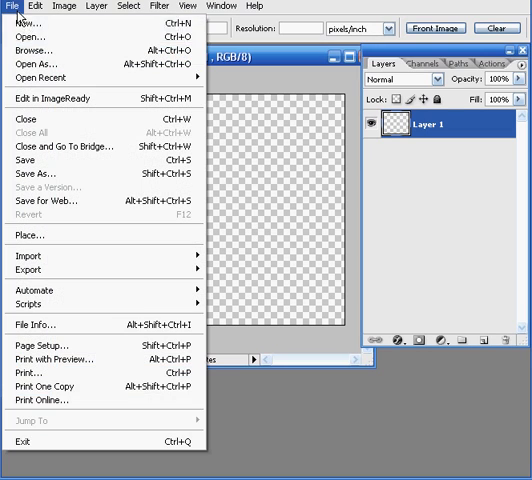
click(24, 40)
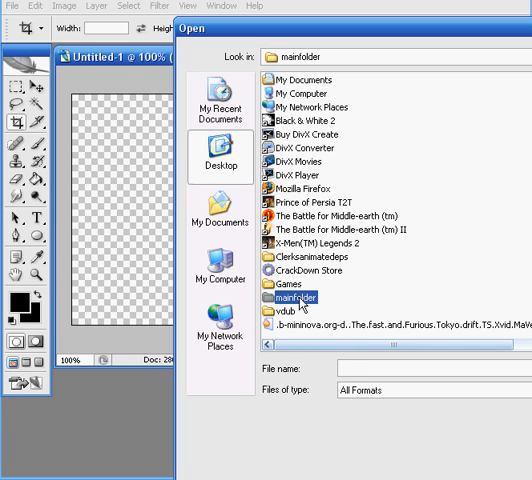
double_click(290, 296)
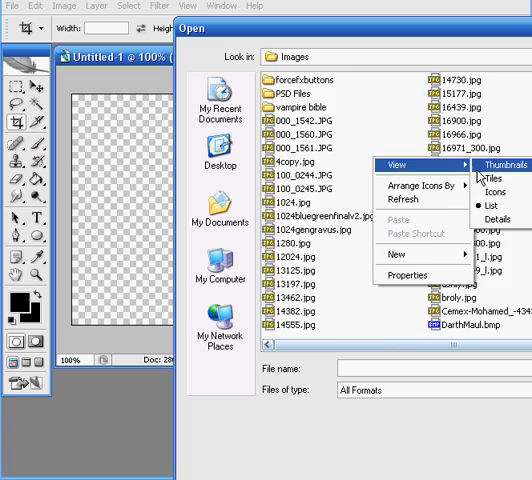
click(510, 160)
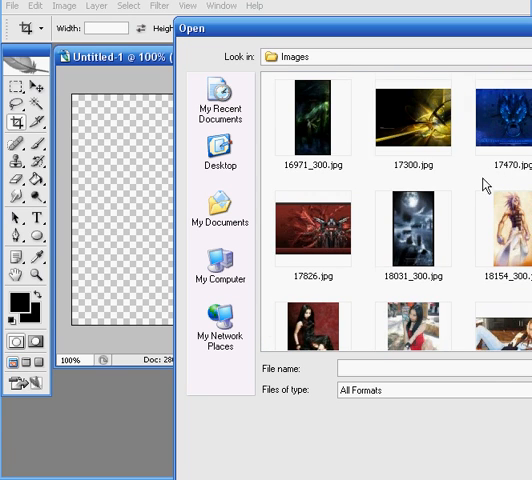
scroll(down, 3)
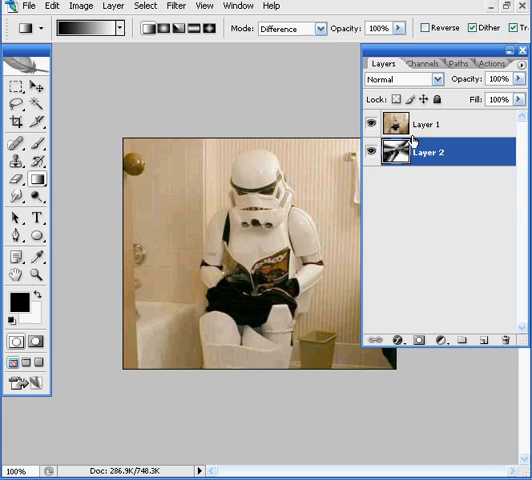
Step: Make Layer 1, the stormtrooper photo, the active layer
click(424, 124)
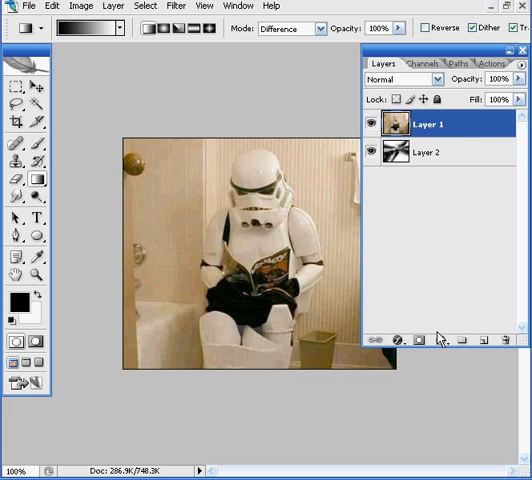
mouse_move(412, 344)
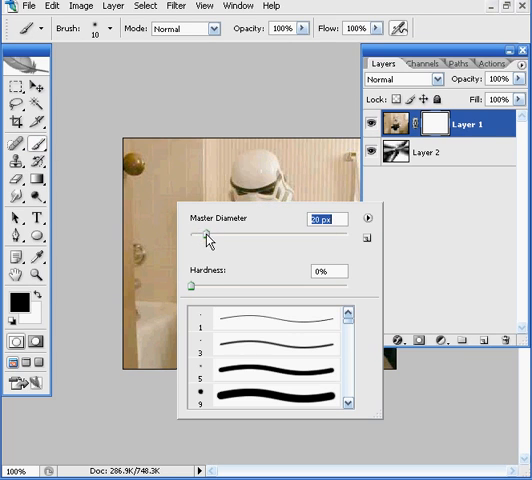
Step: Size the soft brush and paint black on Layer 1's mask around the stormtrooper
drag(206, 234, 220, 234)
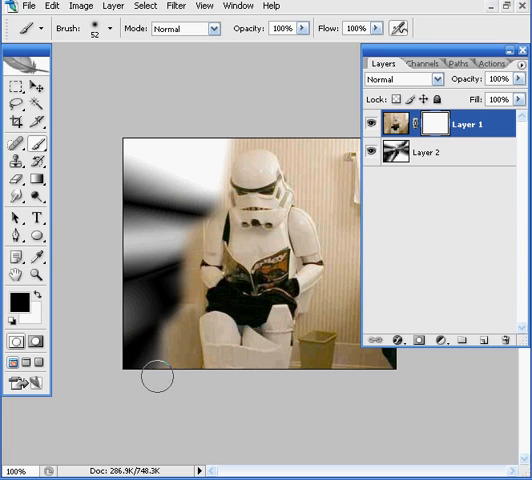
drag(156, 376, 180, 336)
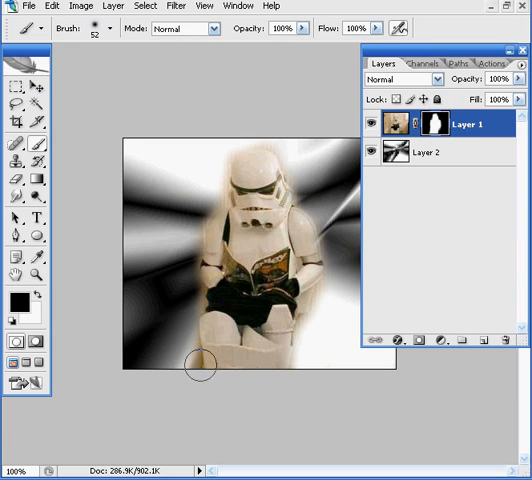
mouse_move(200, 148)
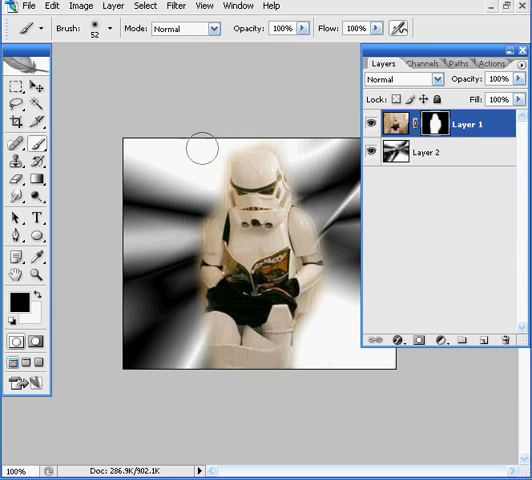